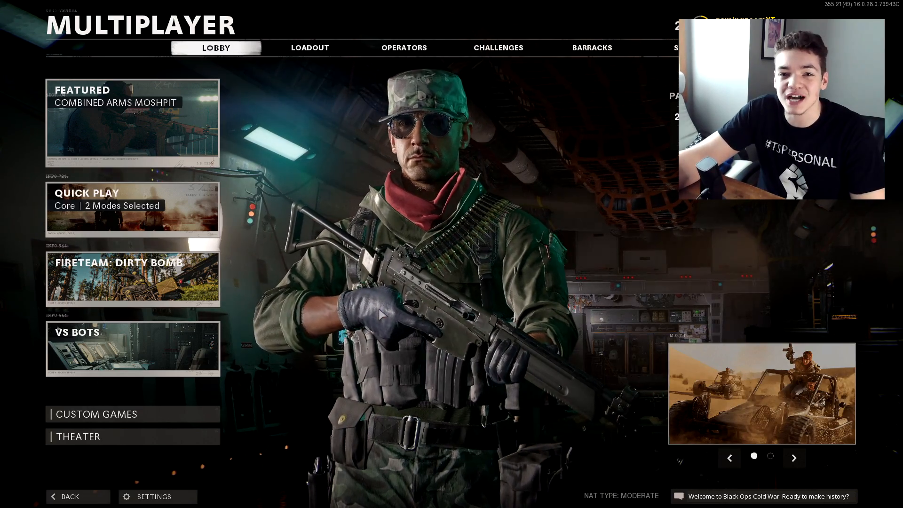
# Open the game's Settings from the Multiplayer lobby
pyautogui.click(152, 497)
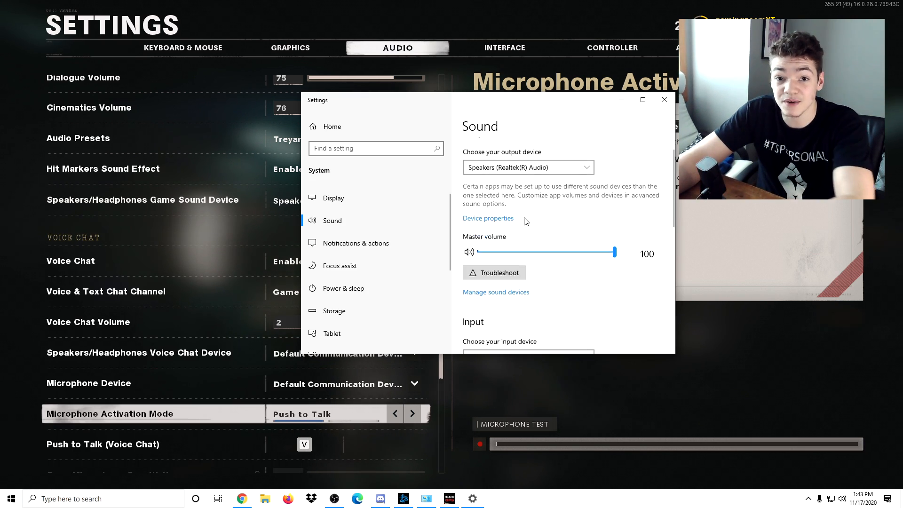
# Scroll the Sound settings page down to reach the Control Panel link
pyautogui.scroll(-3)
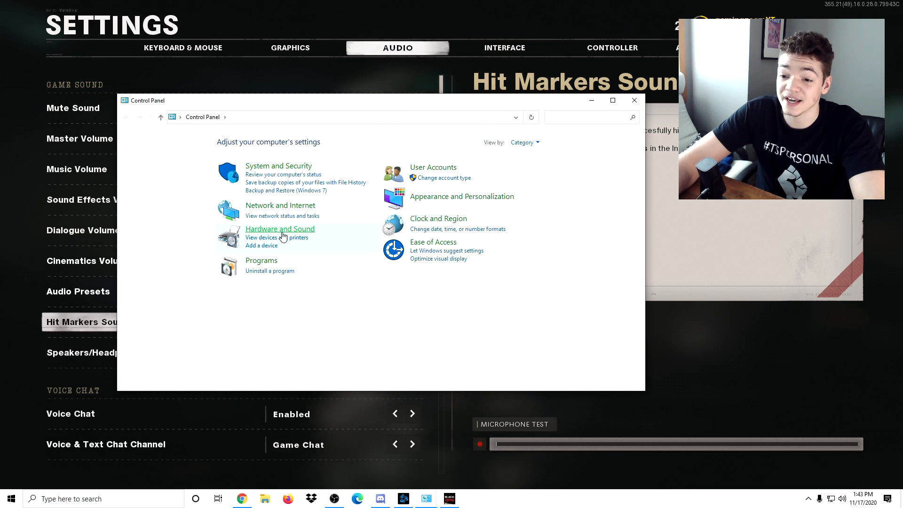
# Open the Sound dialog from Hardware and Sound, checking playback and recording devices
pyautogui.click(280, 228)
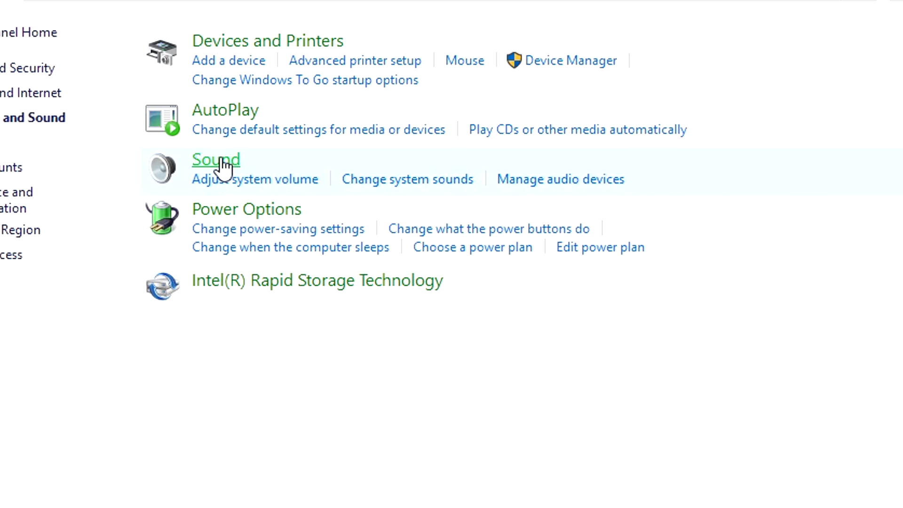
pyautogui.click(216, 160)
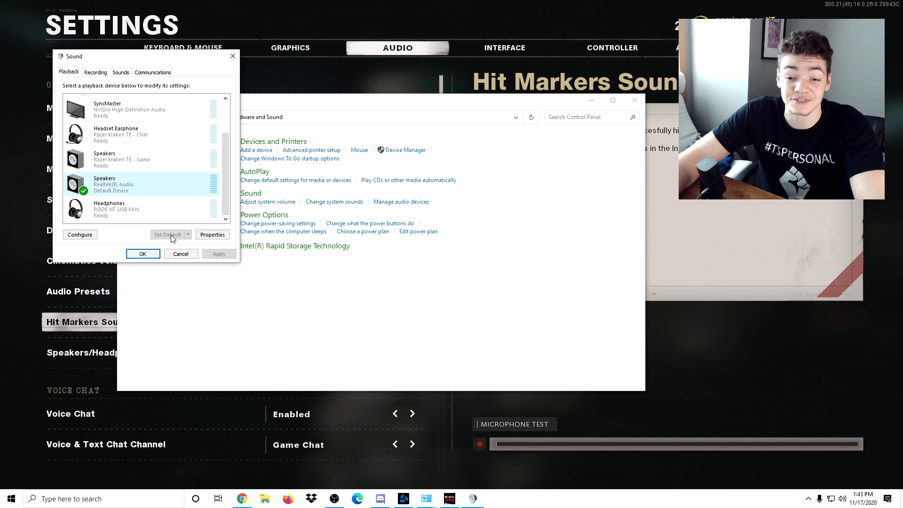
pyautogui.click(141, 184)
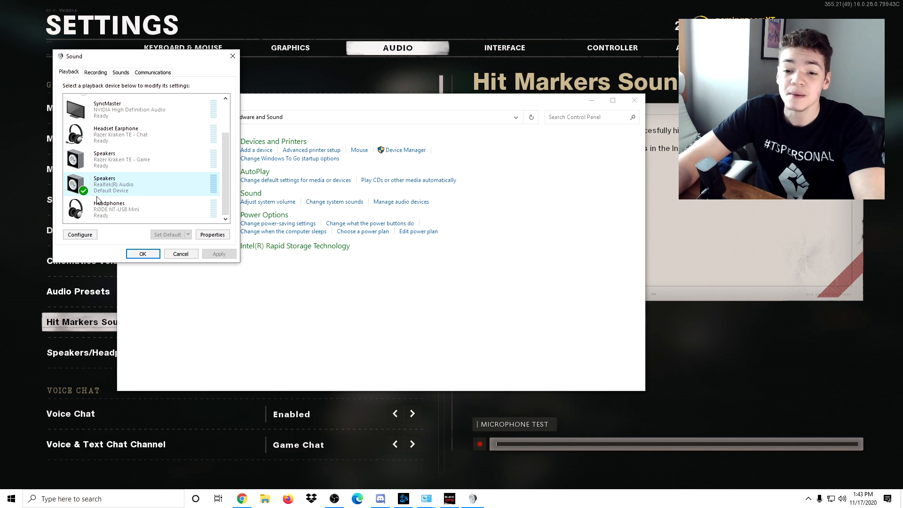
pyautogui.click(96, 72)
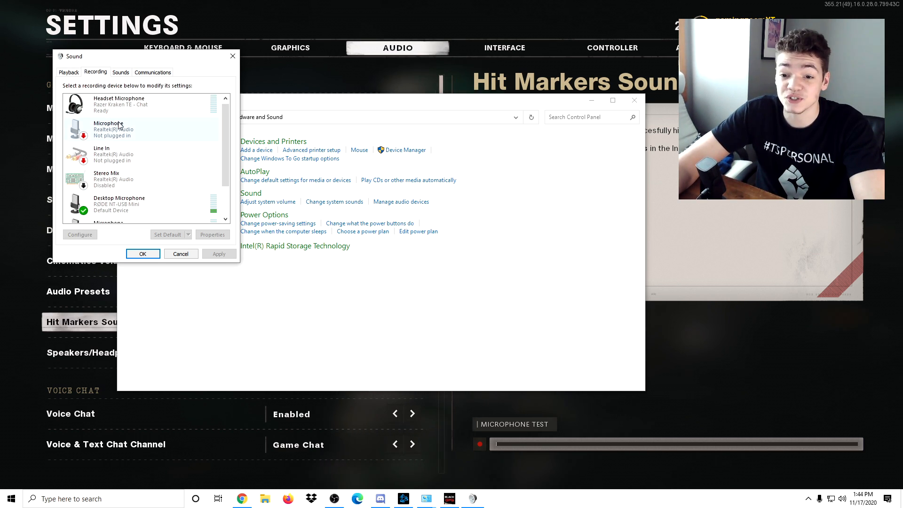
pyautogui.scroll(-3)
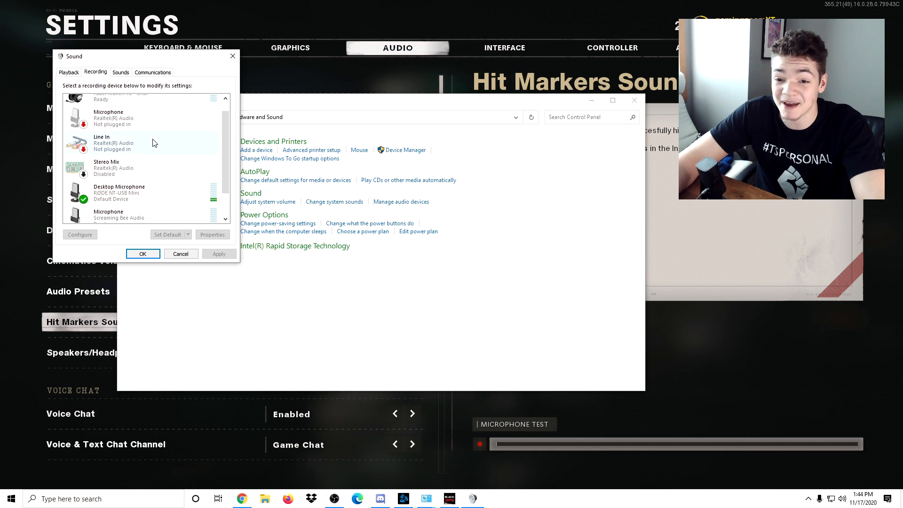
# Return to Playback devices, then close the Sound dialog and Control Panel
pyautogui.click(67, 72)
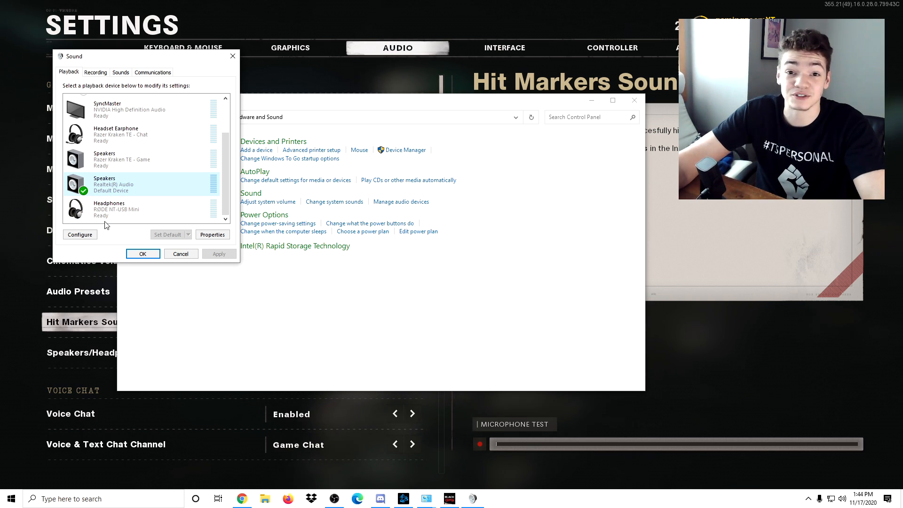
pyautogui.click(142, 254)
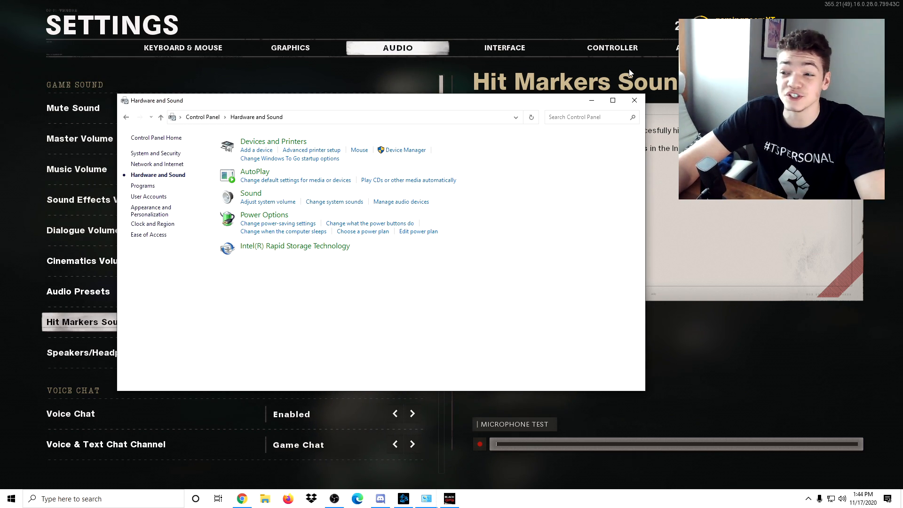
pyautogui.click(634, 100)
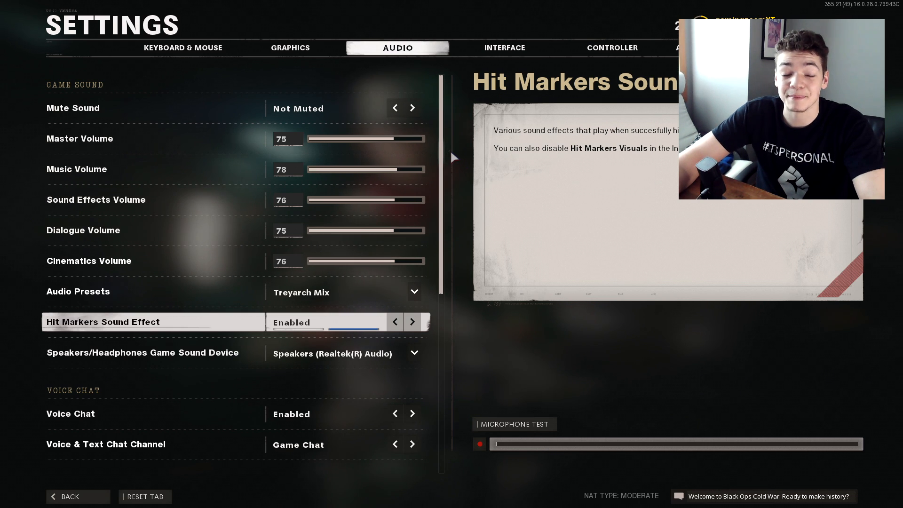